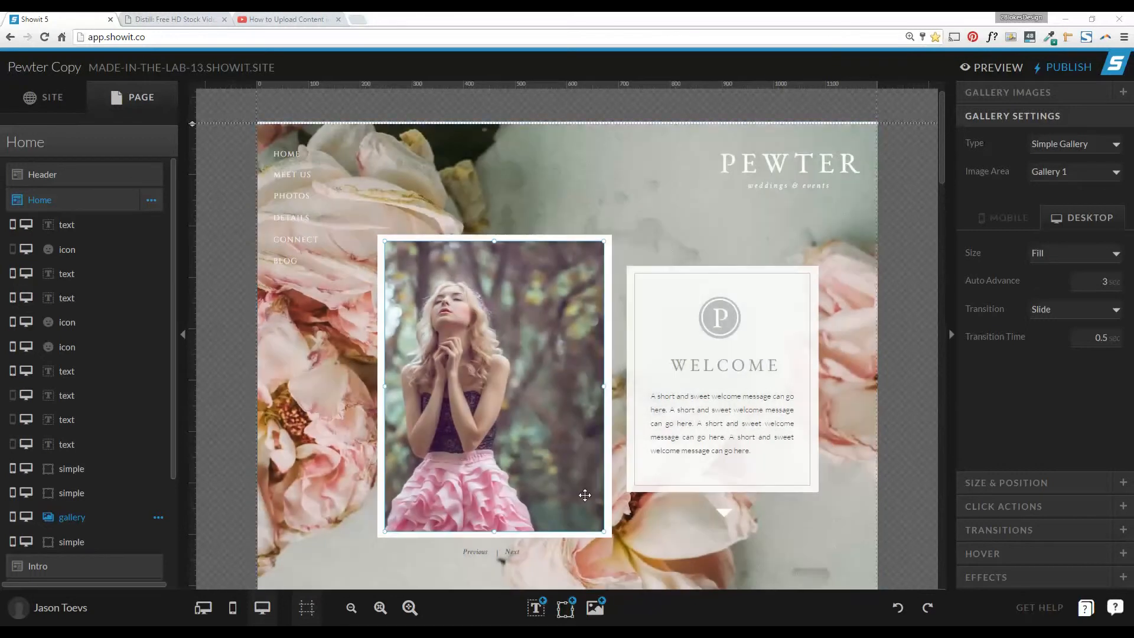
{"action": "mouse_move", "coordinate": [496, 457]}
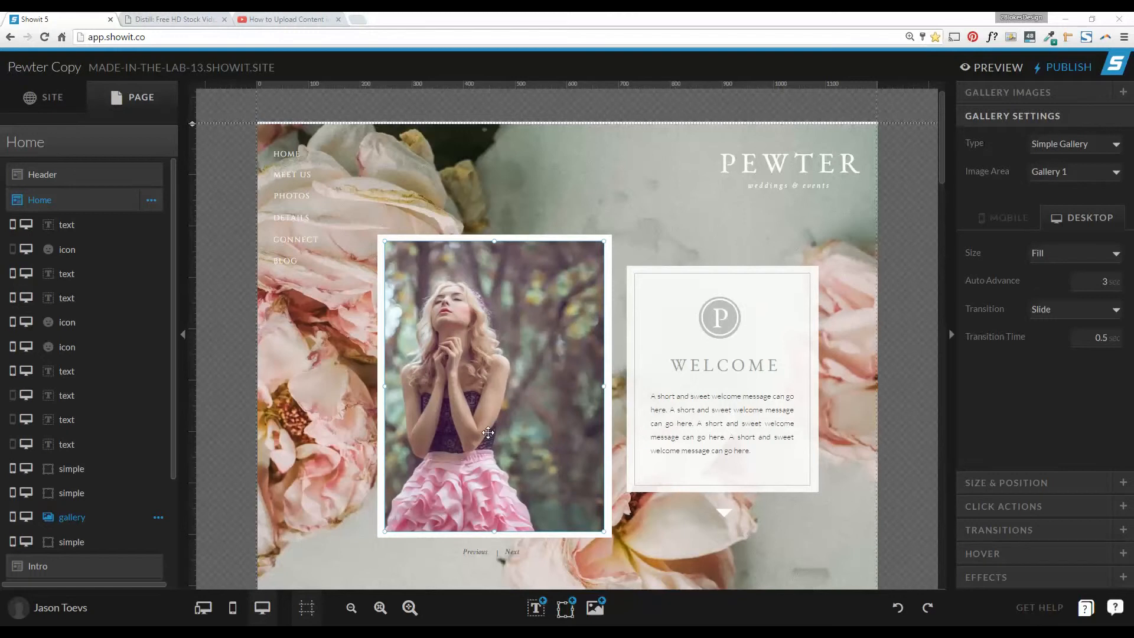
{"action": "mouse_move", "coordinate": [500, 426]}
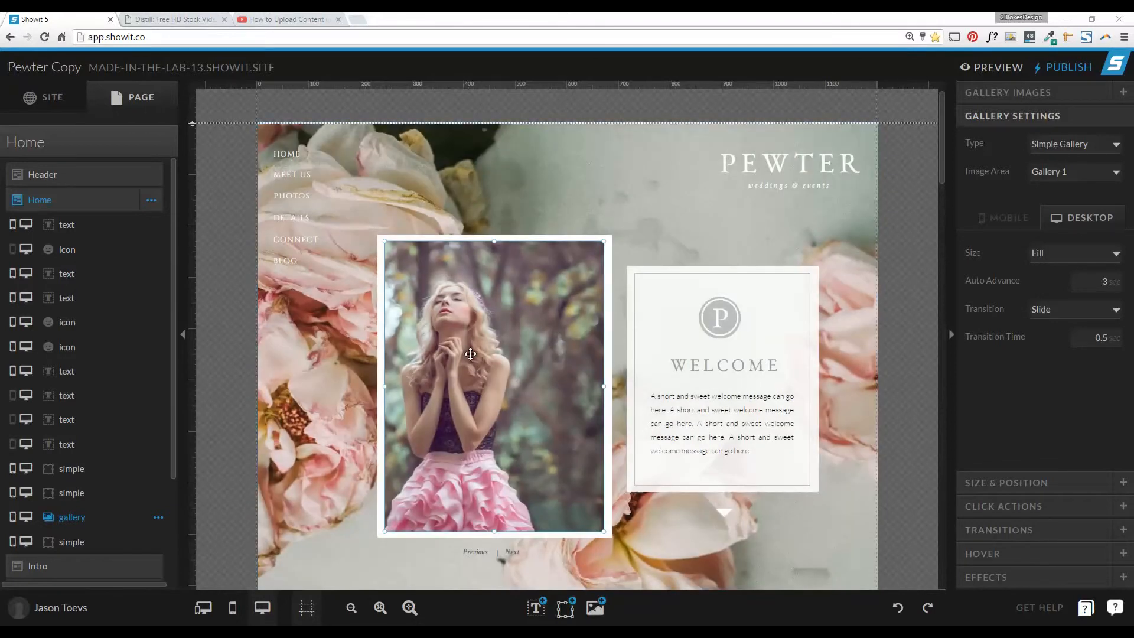
{"action": "mouse_move", "coordinate": [546, 548]}
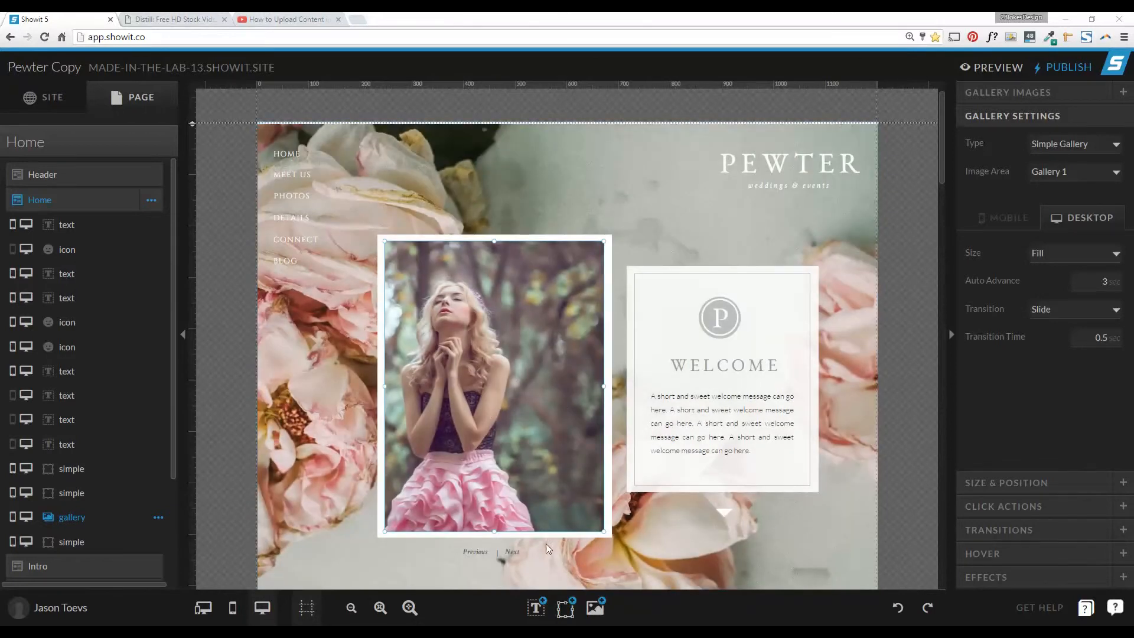
Deselect on the canvas and bring up the add-element menu in the bottom toolbar
{"action": "left_click", "coordinate": [494, 471]}
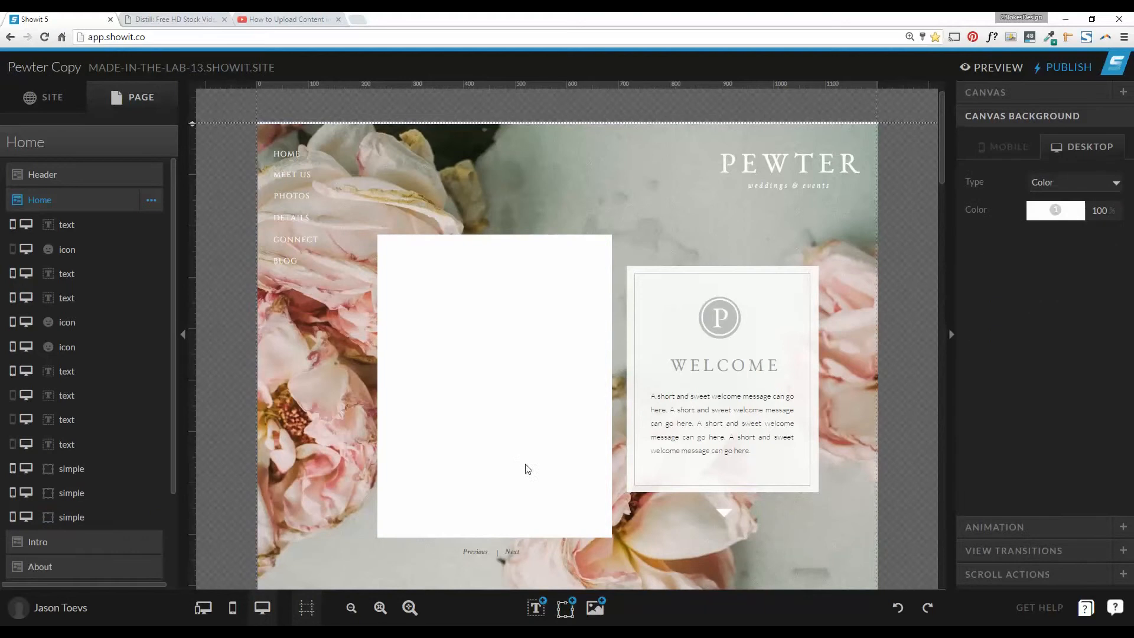
{"action": "left_click", "coordinate": [565, 608]}
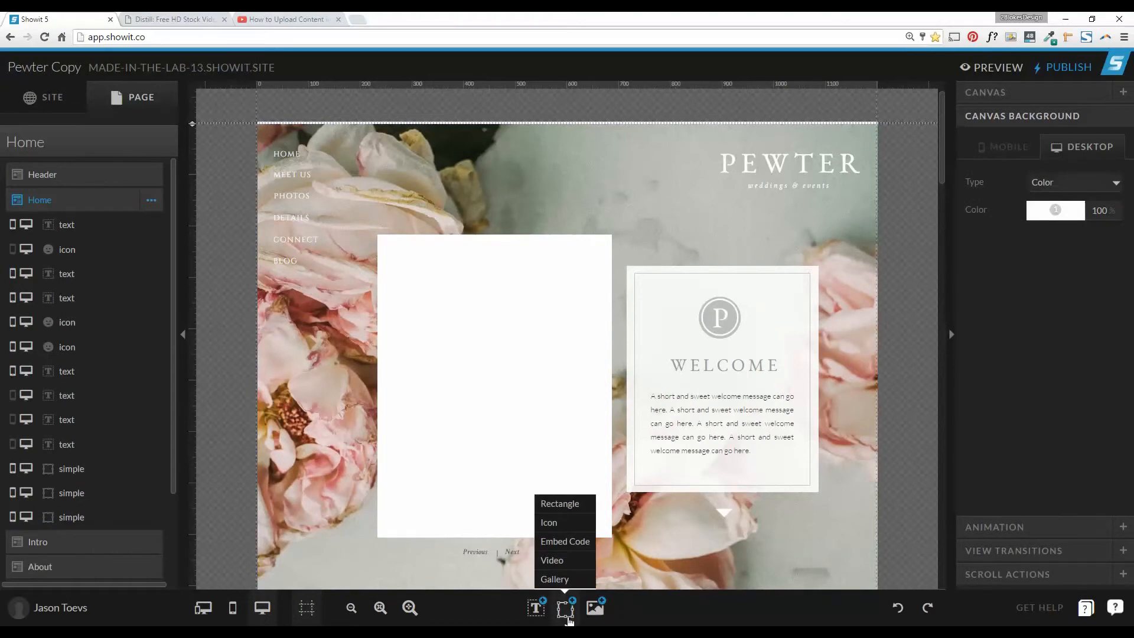
{"action": "mouse_move", "coordinate": [552, 560]}
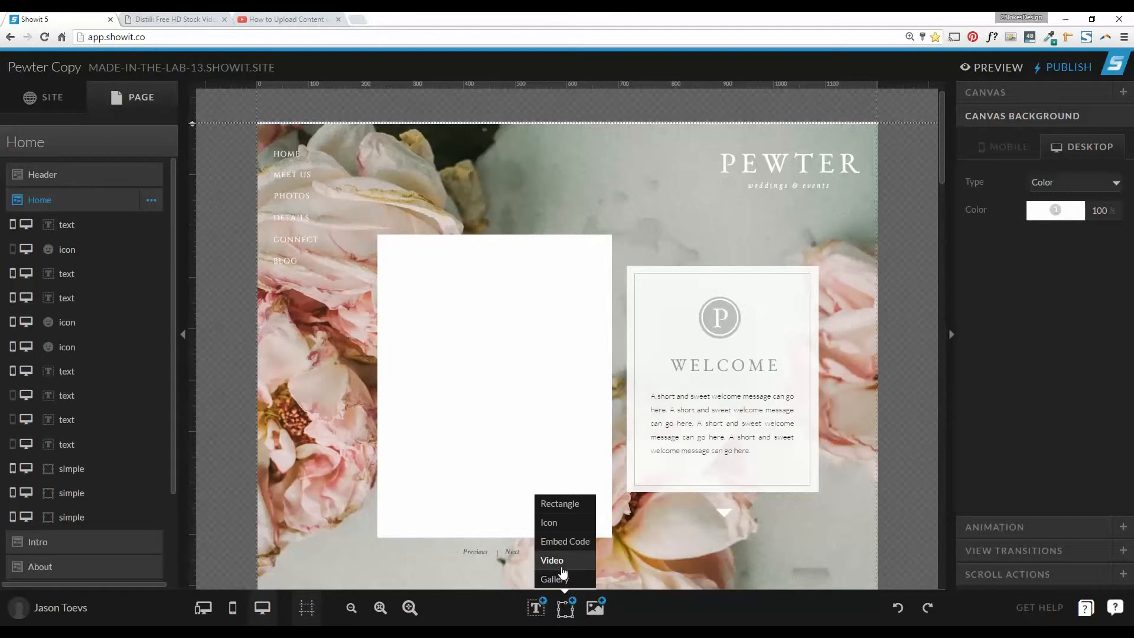
Add a Video element to the Home page over the empty white frame
{"action": "left_click", "coordinate": [552, 560]}
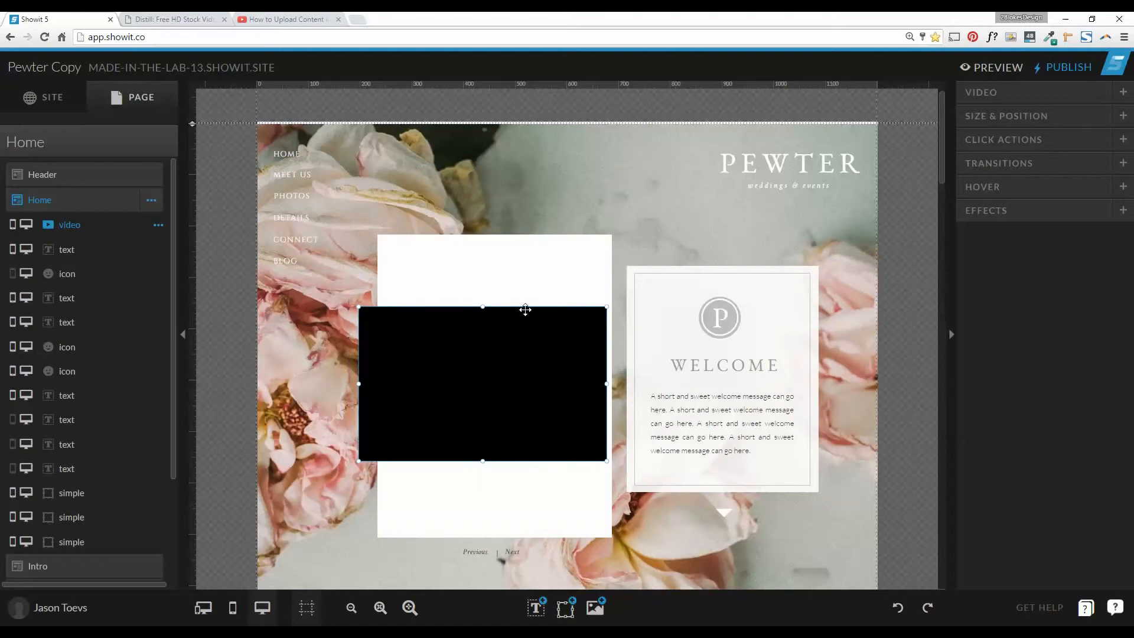
{"action": "mouse_move", "coordinate": [360, 310]}
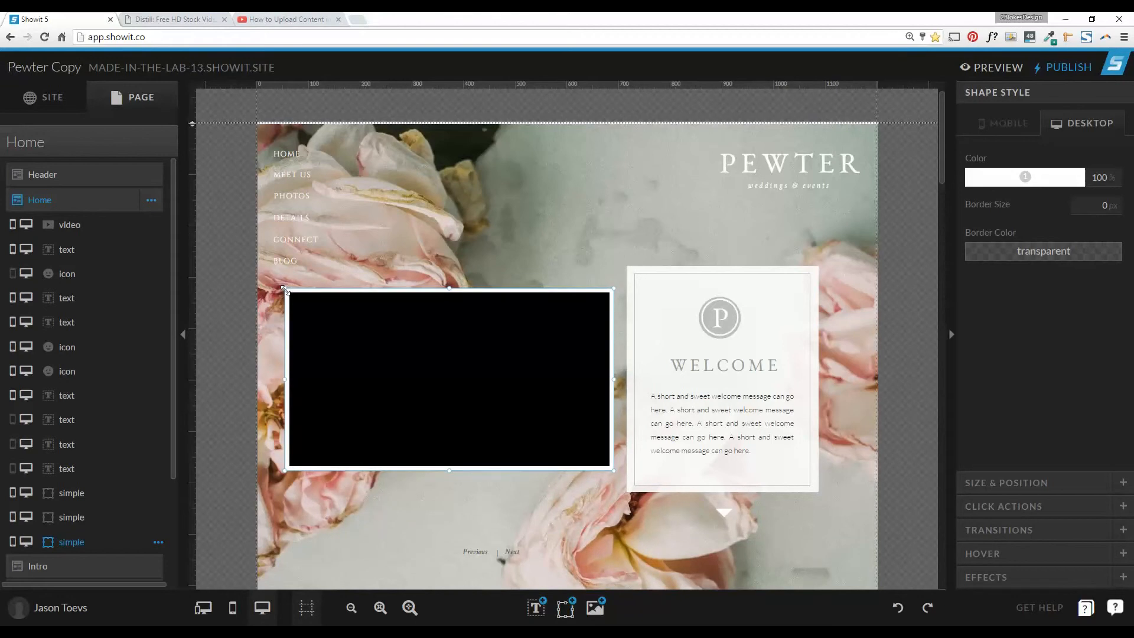
{"action": "mouse_move", "coordinate": [426, 384]}
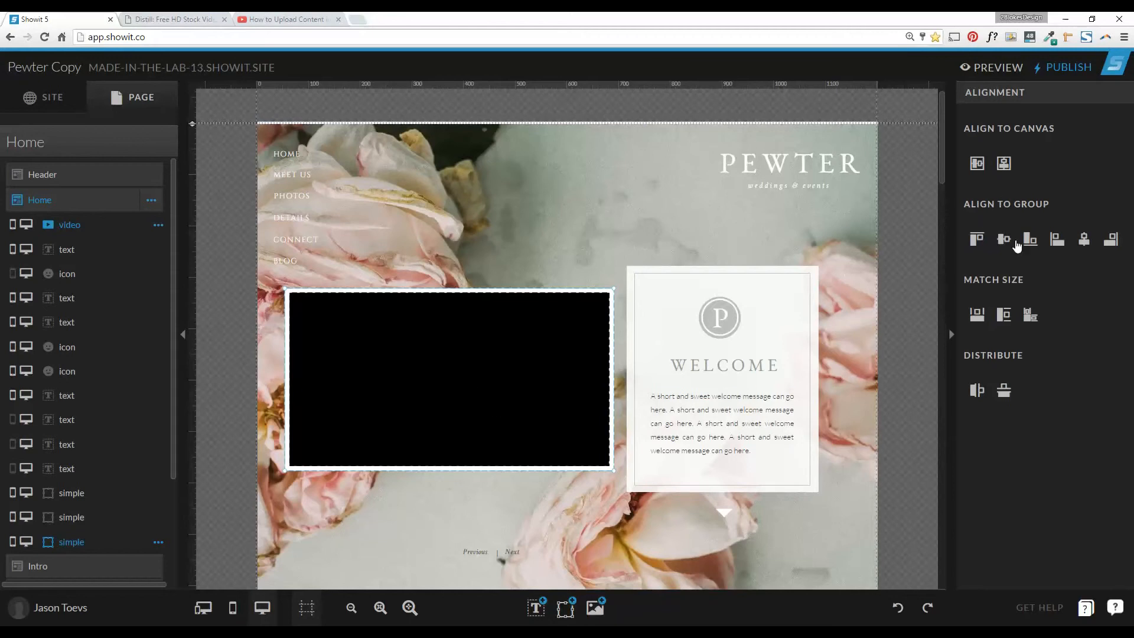
{"action": "mouse_move", "coordinate": [1004, 239]}
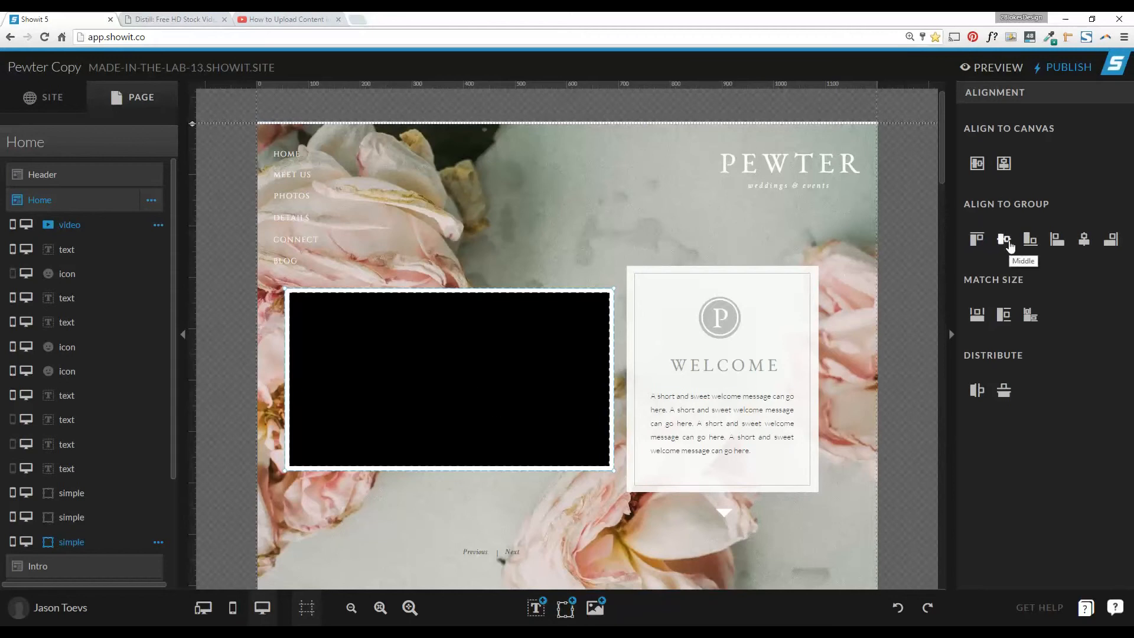
Centre the video and white rectangle on each other with Align to Group > Middle
{"action": "left_click", "coordinate": [890, 319]}
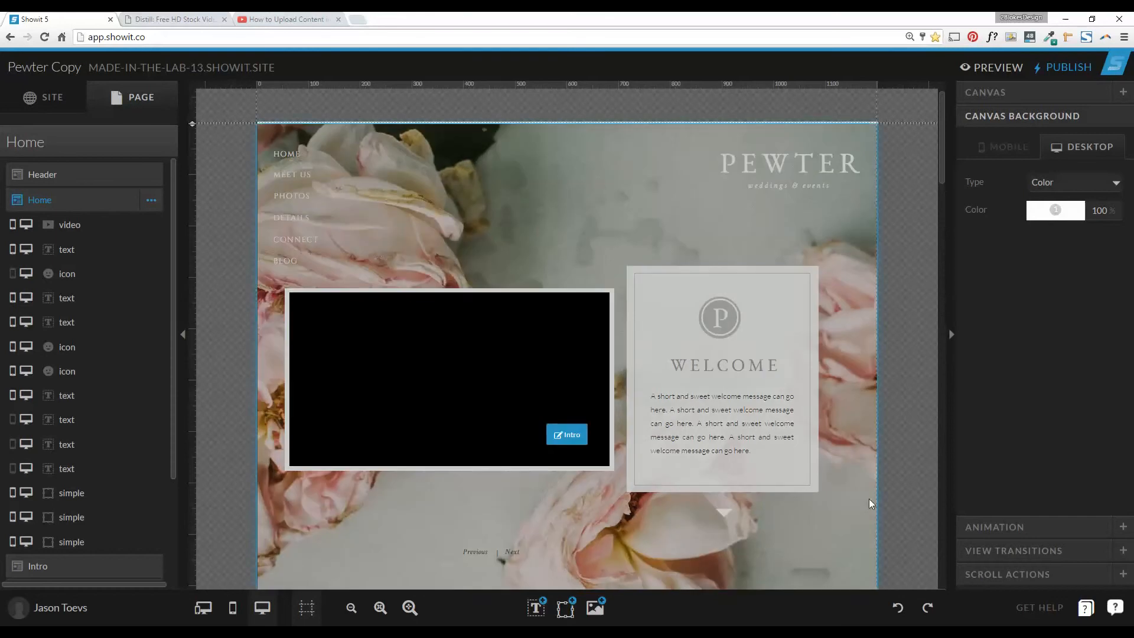
Switch the video element's Video Type from Vimeo to YouTube
{"action": "left_click", "coordinate": [448, 378]}
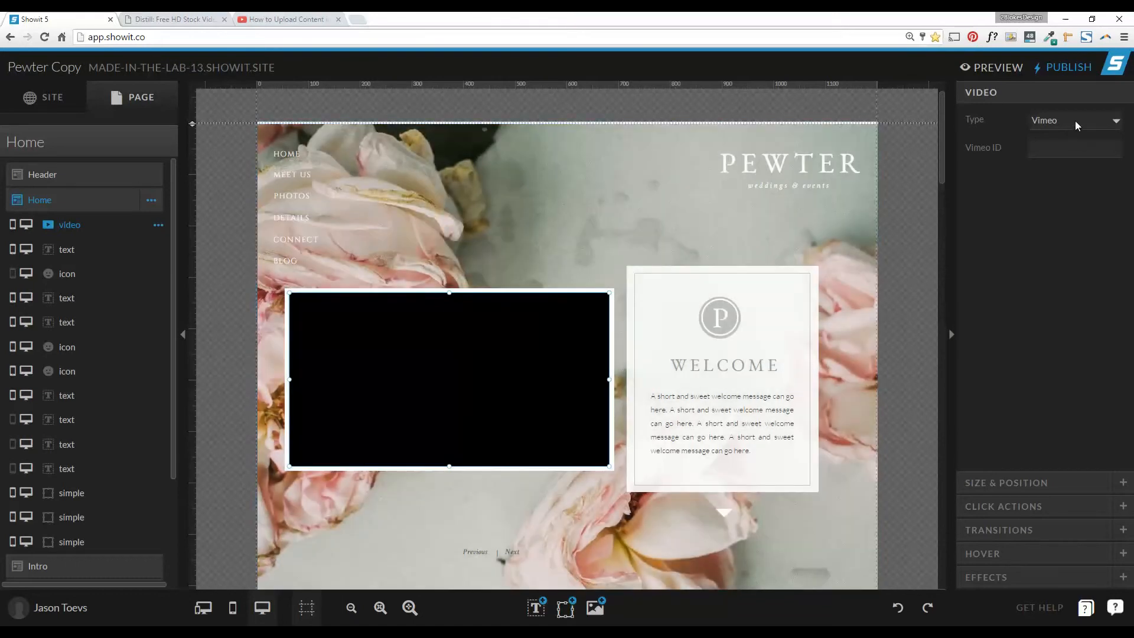
{"action": "left_click", "coordinate": [1074, 120]}
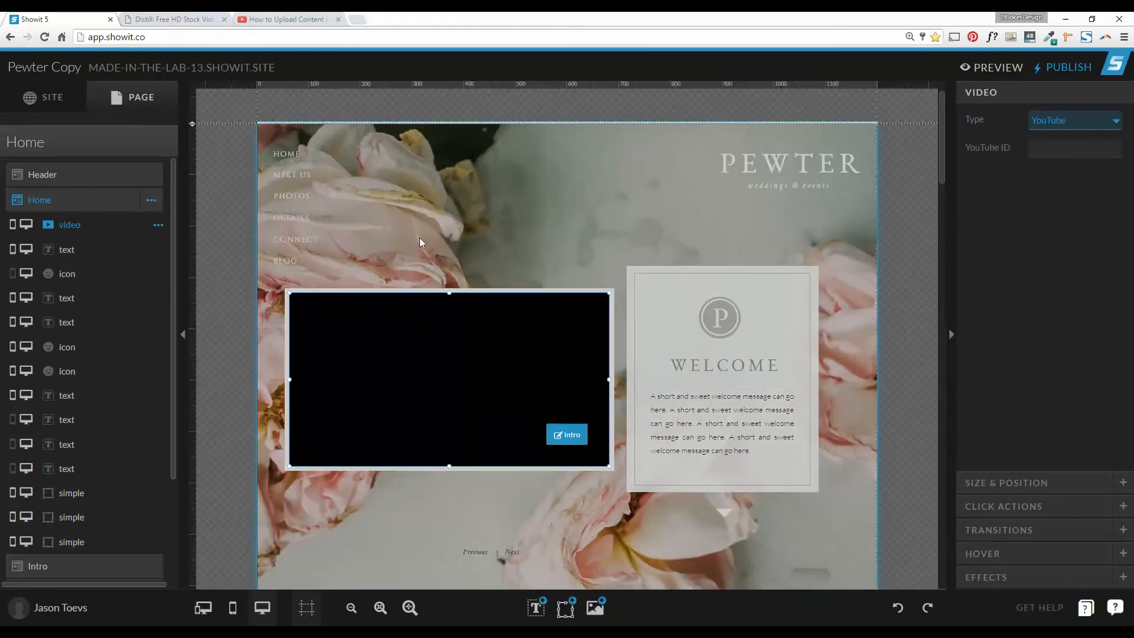
{"action": "mouse_move", "coordinate": [290, 19]}
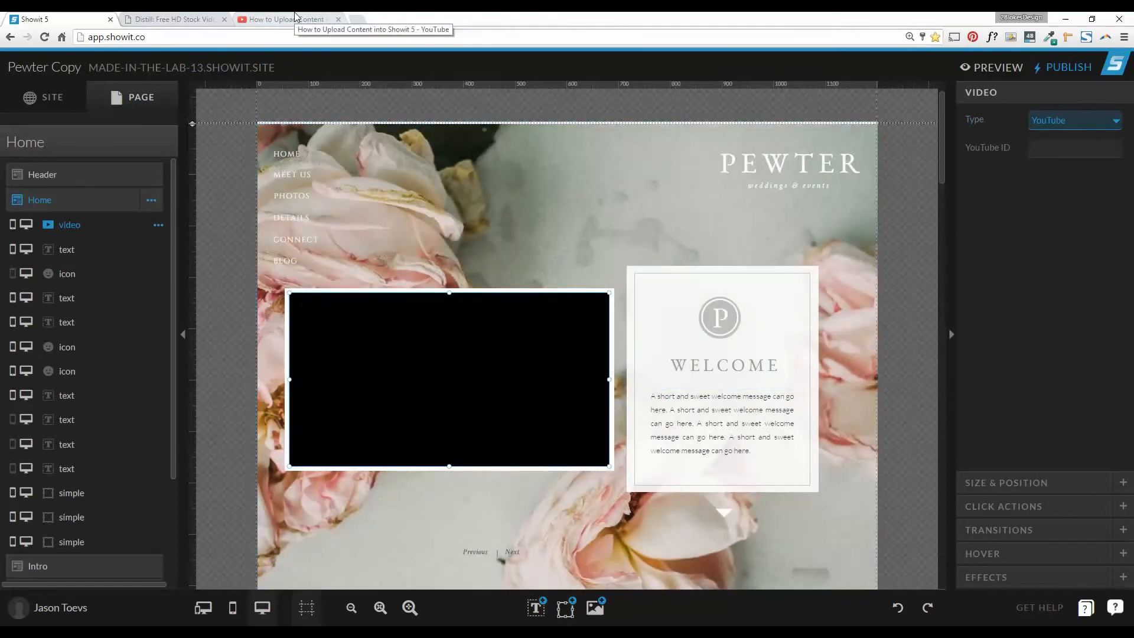
Copy the tutorial's short YouTube share link and return to the Showit editor tab
{"action": "left_click", "coordinate": [286, 19]}
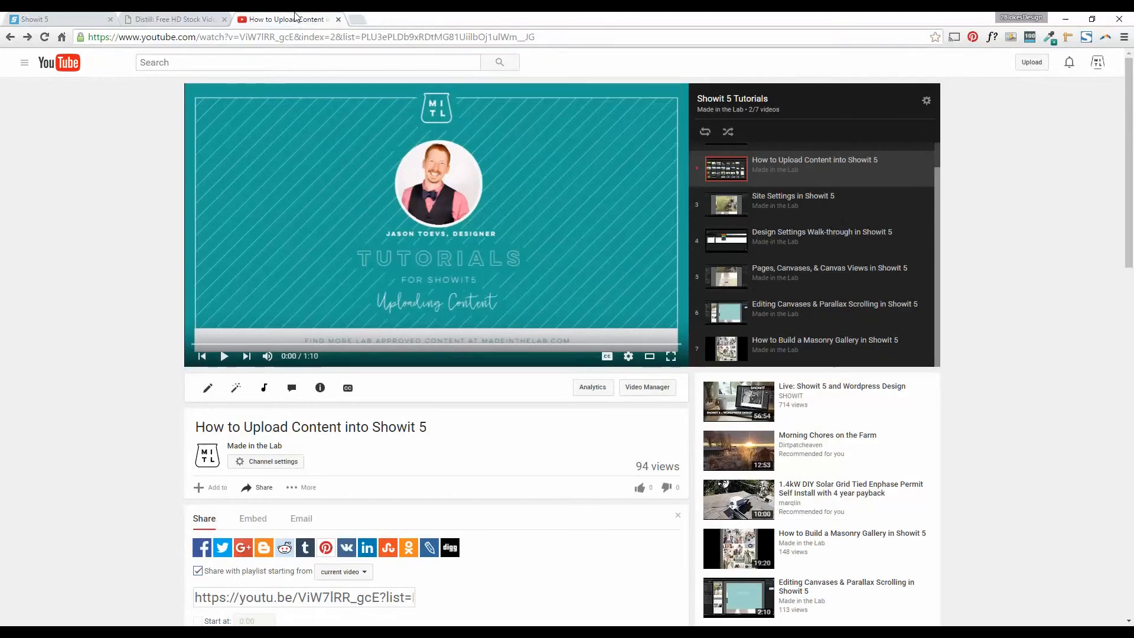
{"action": "mouse_move", "coordinate": [348, 258]}
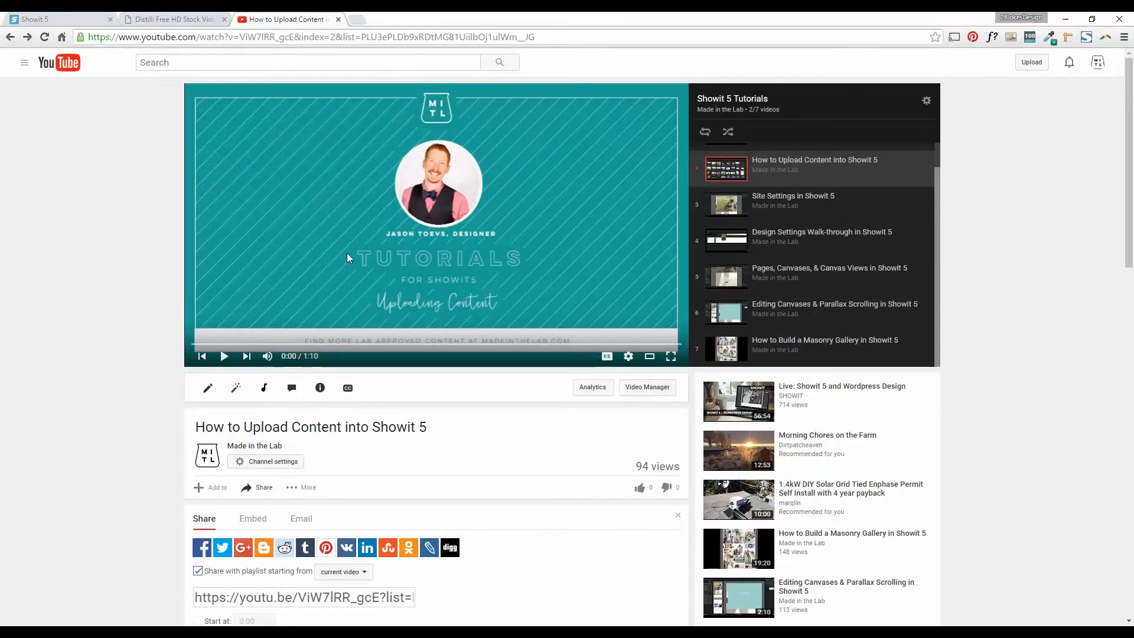
{"action": "mouse_move", "coordinate": [362, 433]}
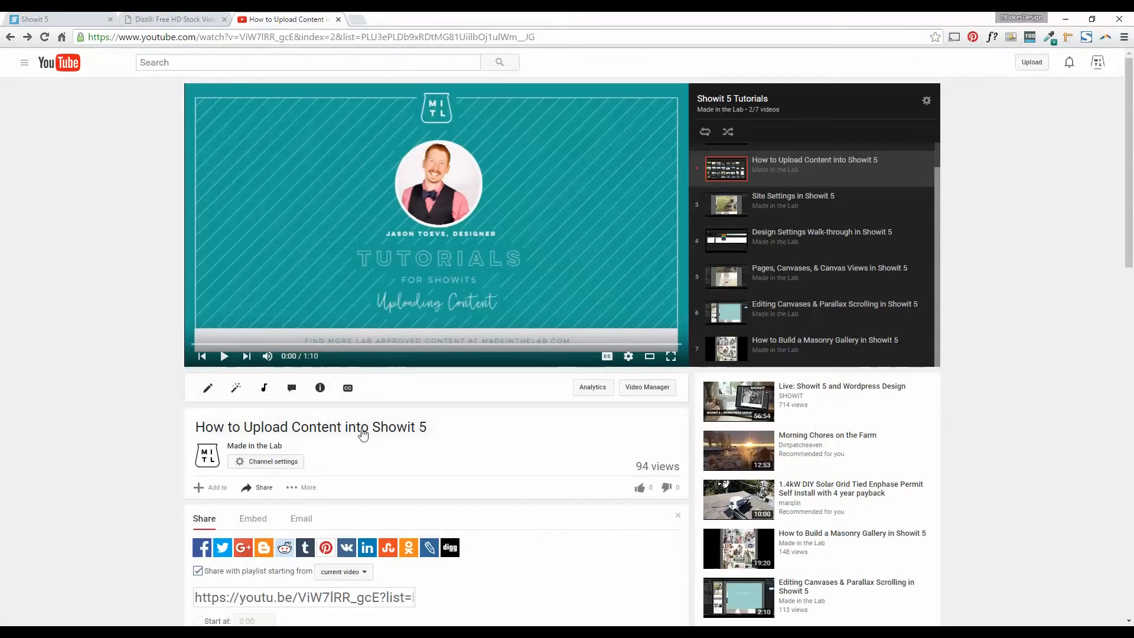
{"action": "mouse_move", "coordinate": [373, 491]}
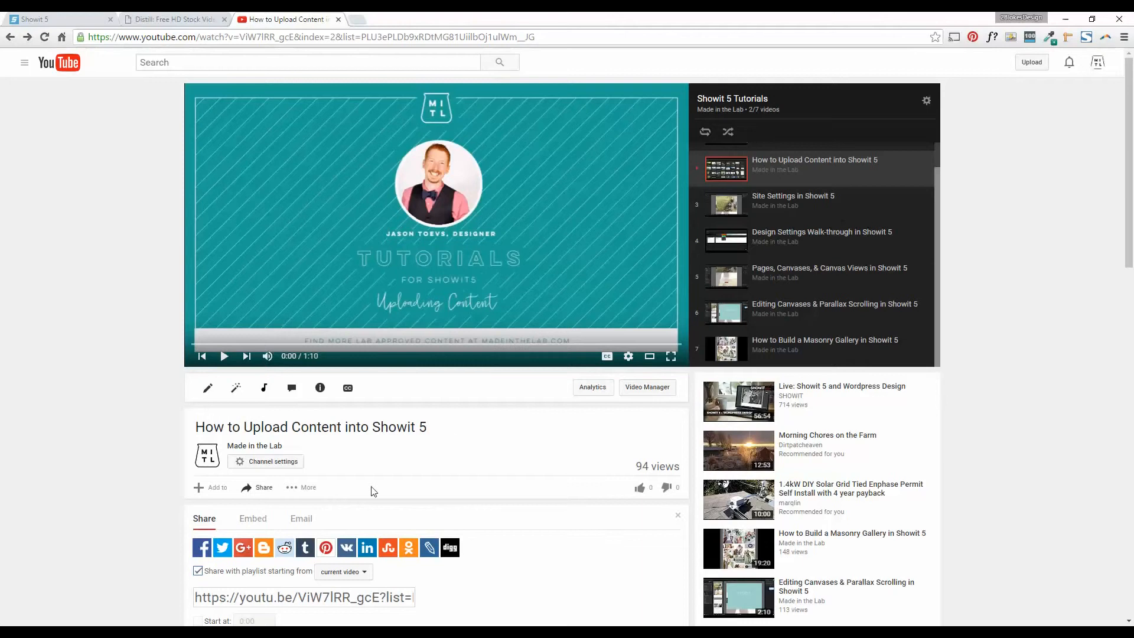
{"action": "mouse_move", "coordinate": [257, 492]}
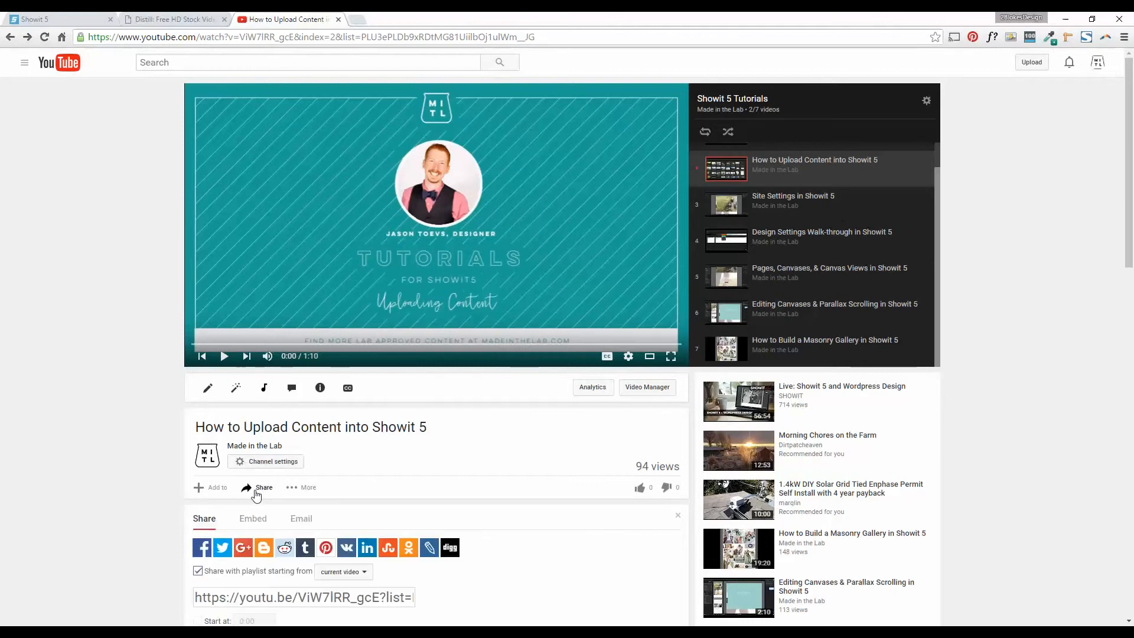
{"action": "mouse_move", "coordinate": [258, 492]}
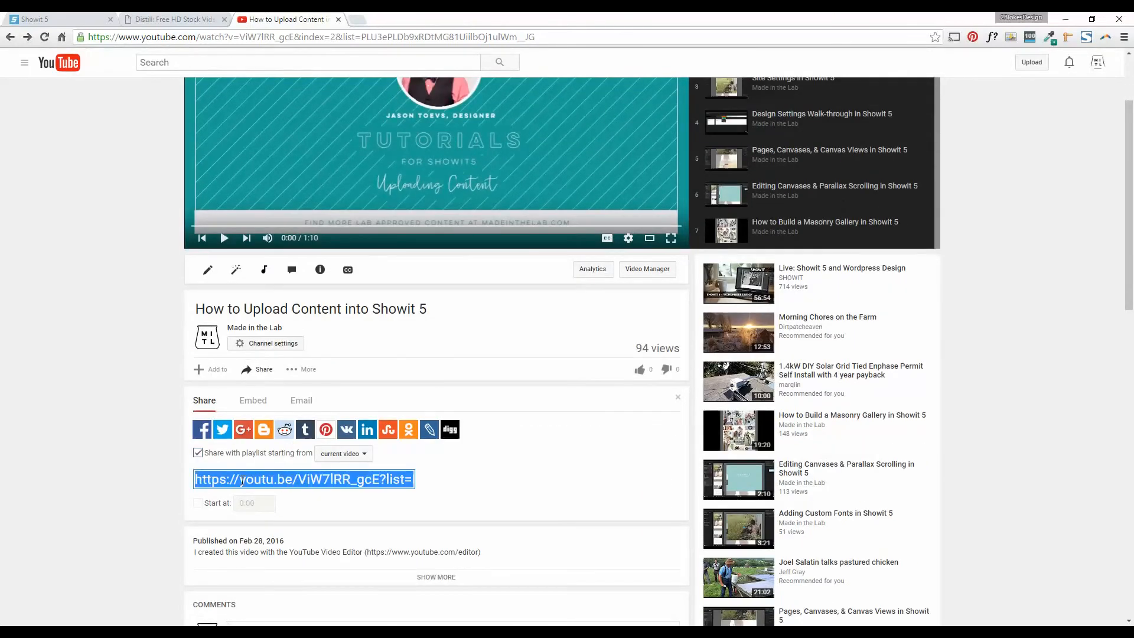
{"action": "mouse_move", "coordinate": [366, 418]}
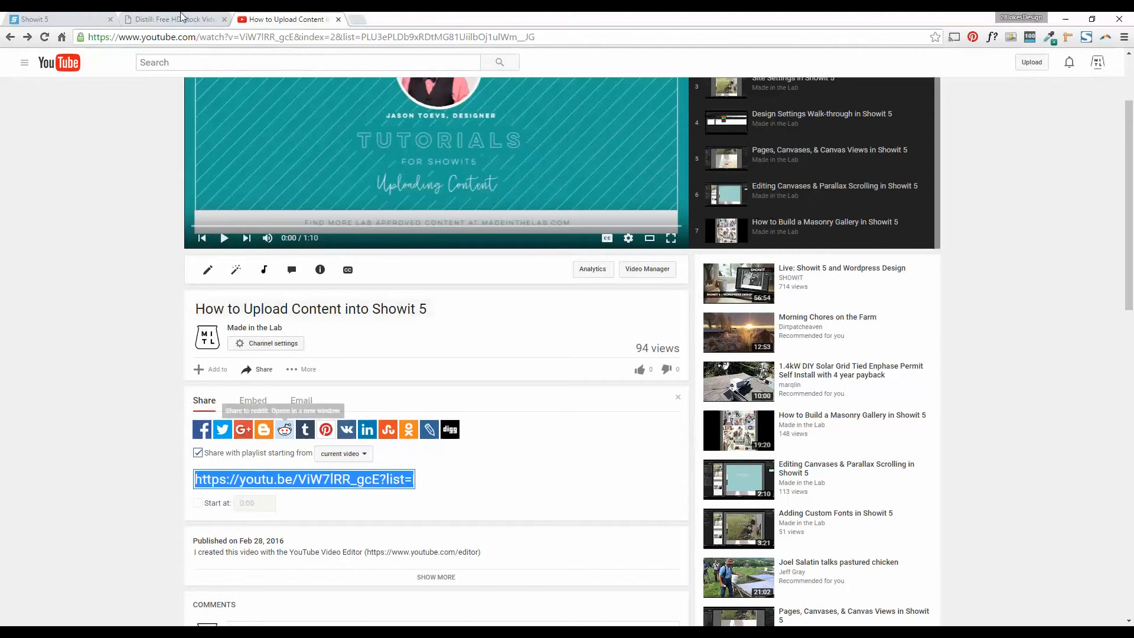
{"action": "left_click", "coordinate": [54, 19]}
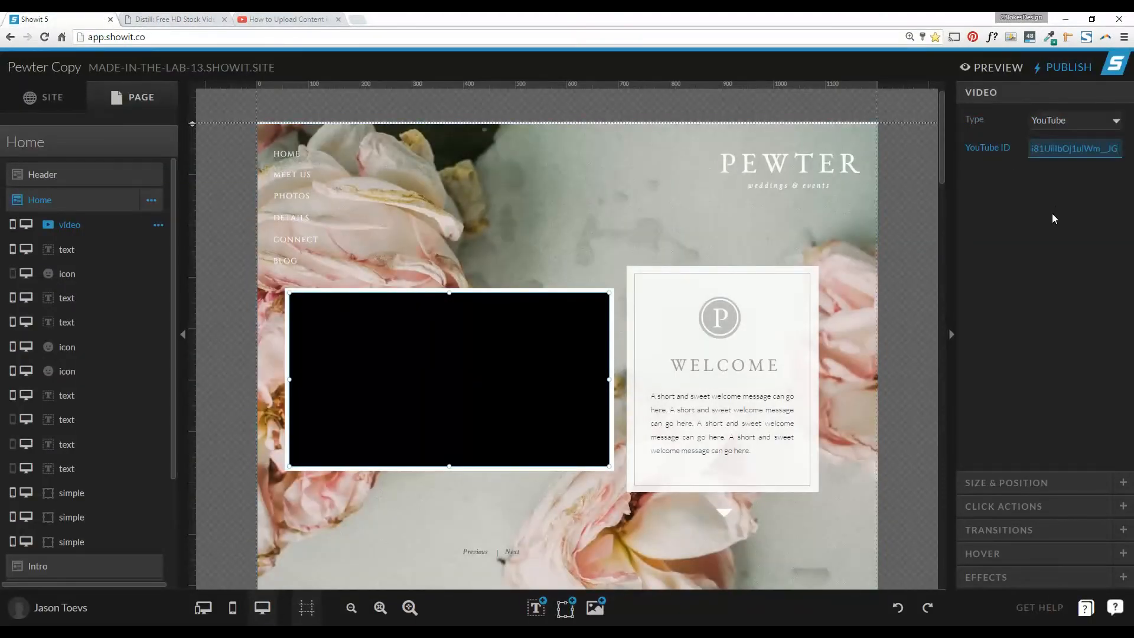
Enter ViW7IRR_gcE as the video's YouTube ID to show the Upload Content tutorial
{"action": "type", "text": "ViW7IRR_gcE"}
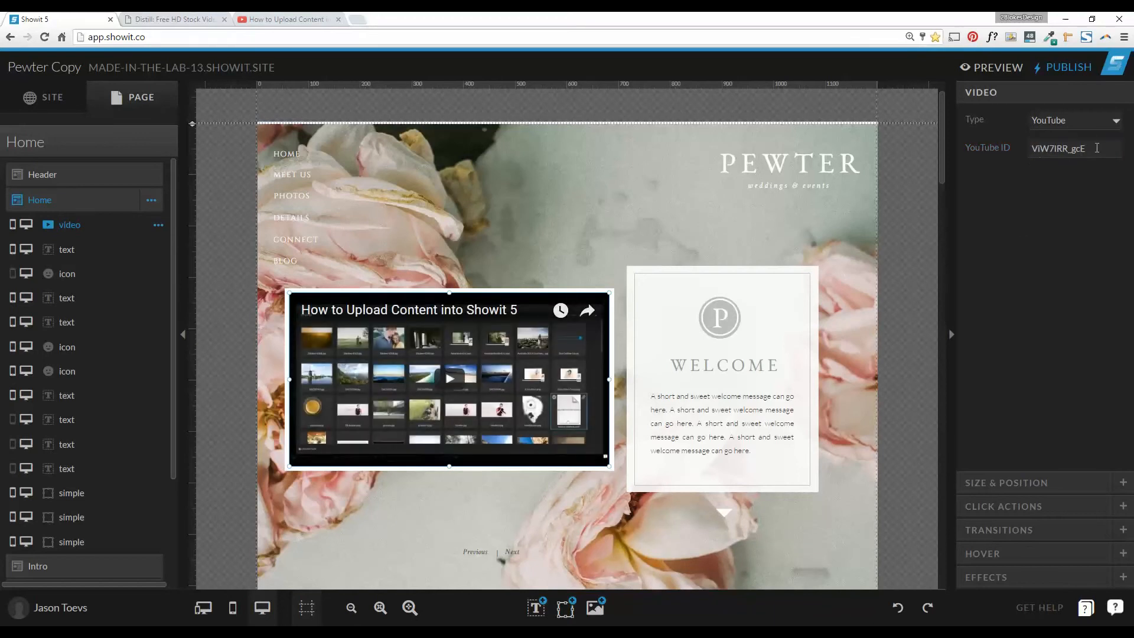
{"action": "mouse_move", "coordinate": [938, 326]}
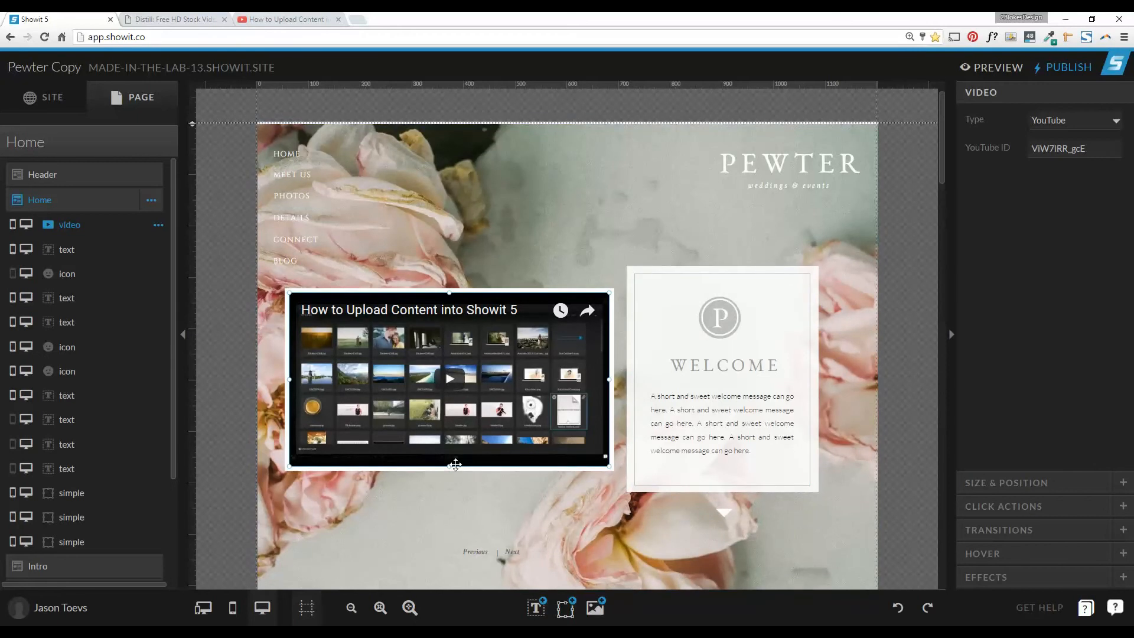
{"action": "mouse_move", "coordinate": [423, 432]}
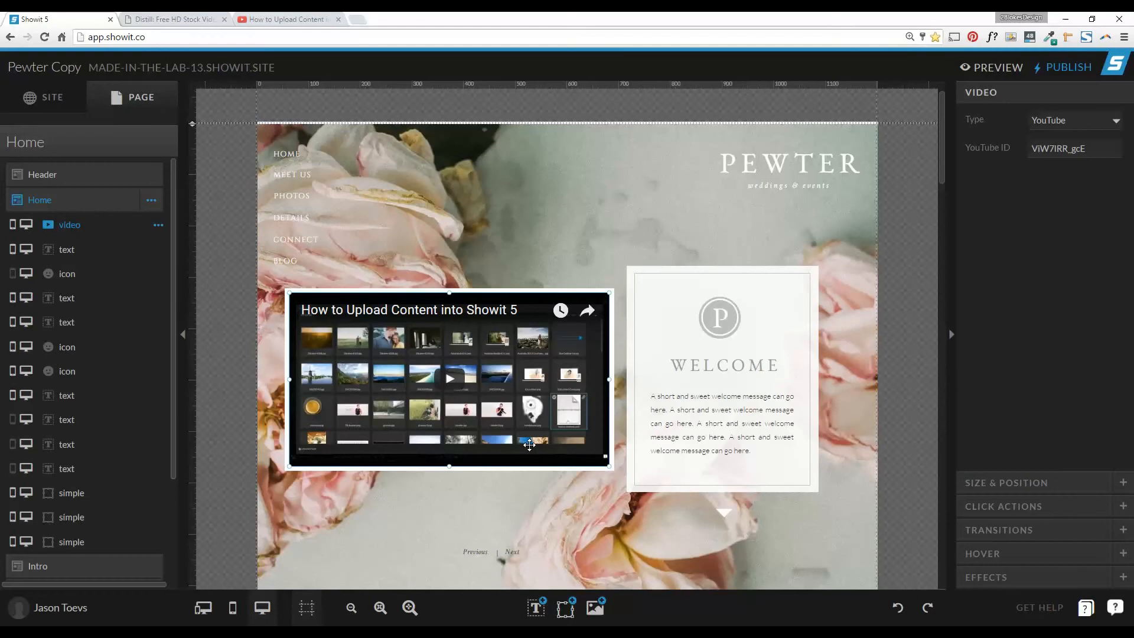
{"action": "mouse_move", "coordinate": [998, 67]}
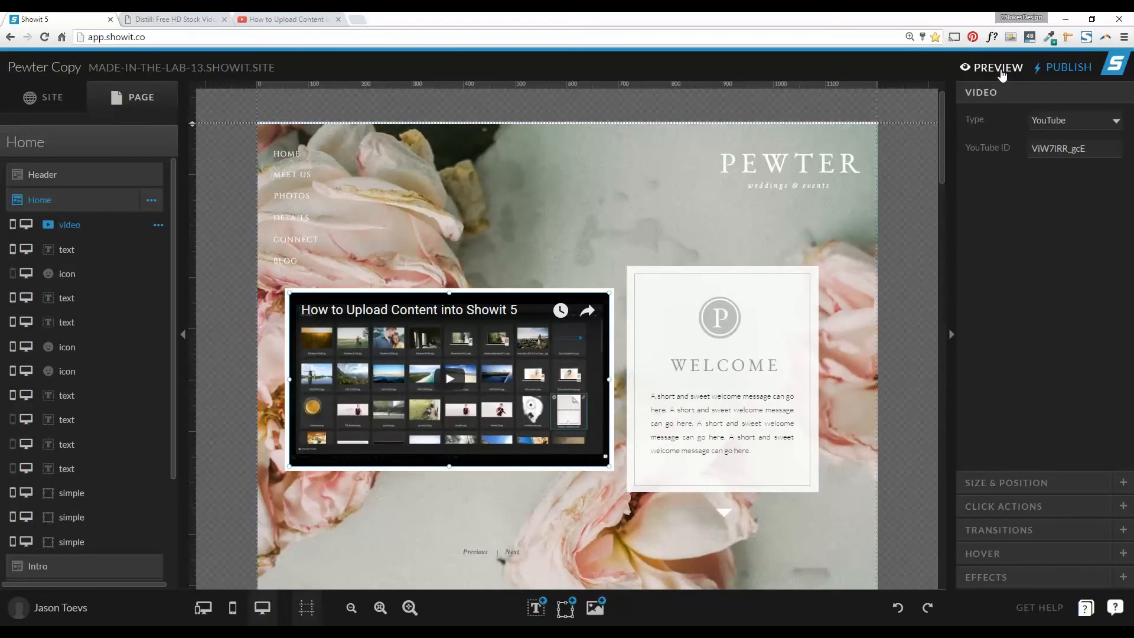
{"action": "left_click", "coordinate": [997, 68]}
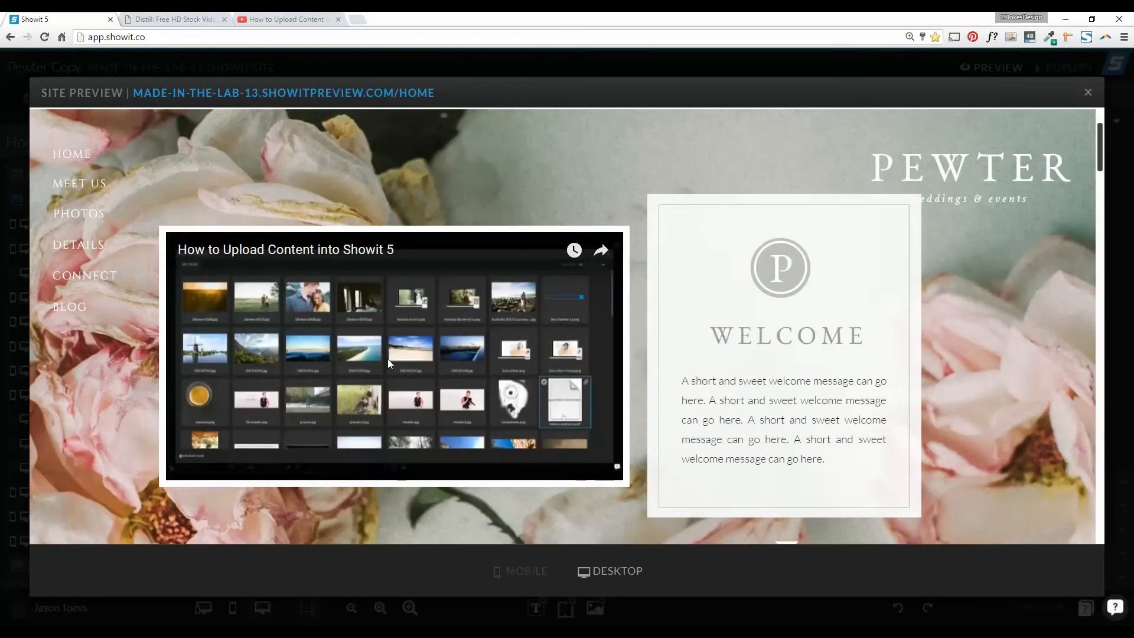
{"action": "left_click", "coordinate": [394, 354]}
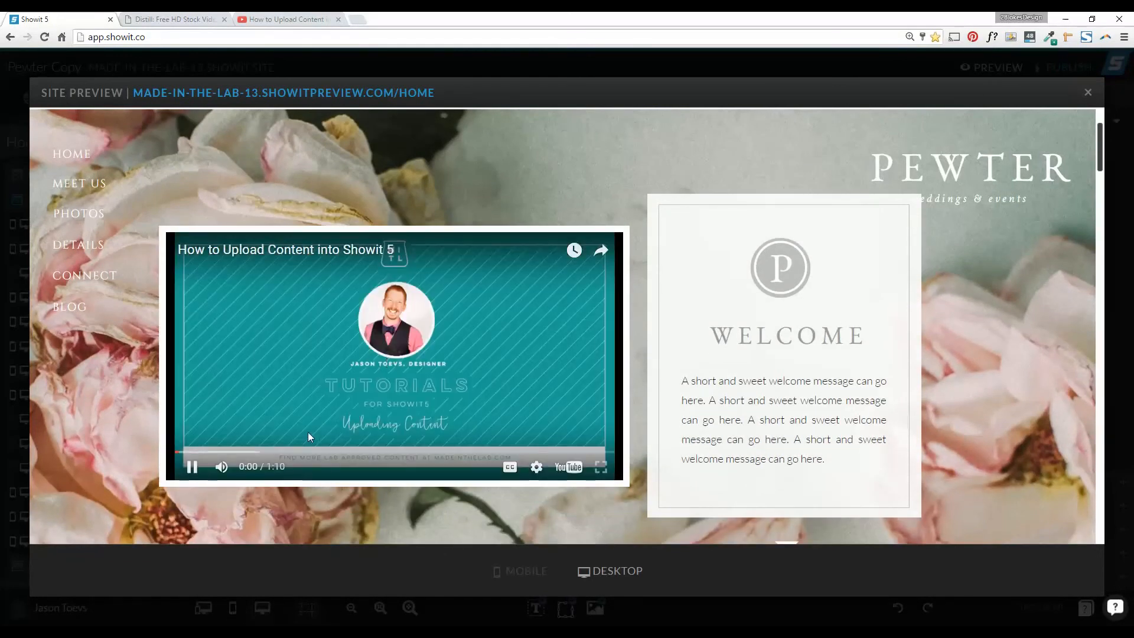
{"action": "left_click", "coordinate": [193, 466]}
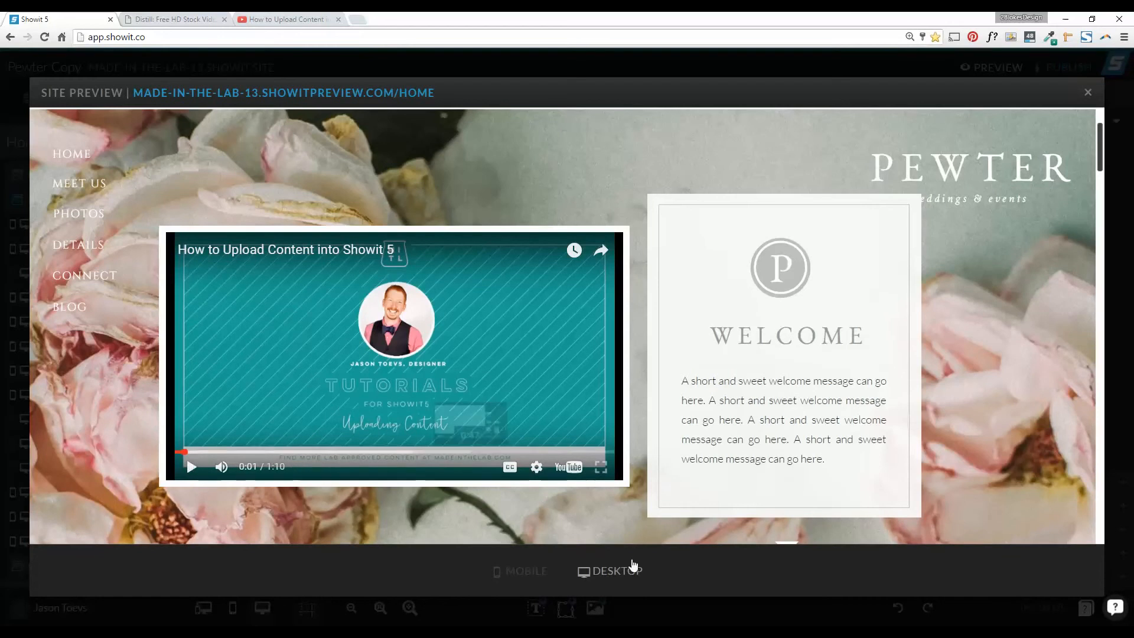
{"action": "mouse_move", "coordinate": [657, 567]}
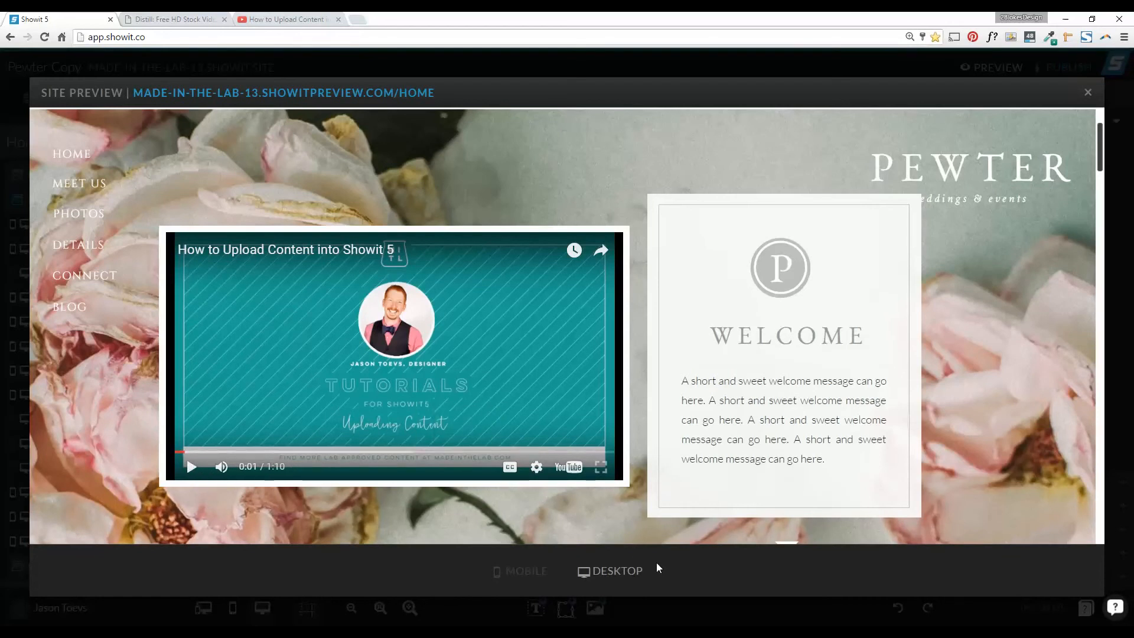
{"action": "mouse_move", "coordinate": [1004, 179]}
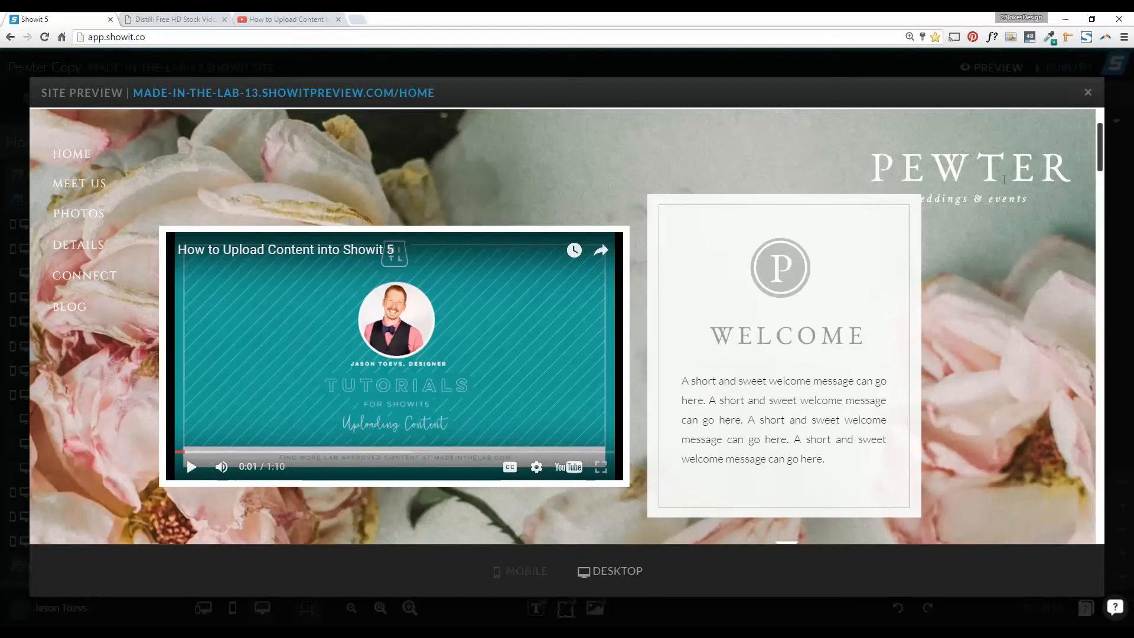
{"action": "left_click", "coordinate": [1087, 92]}
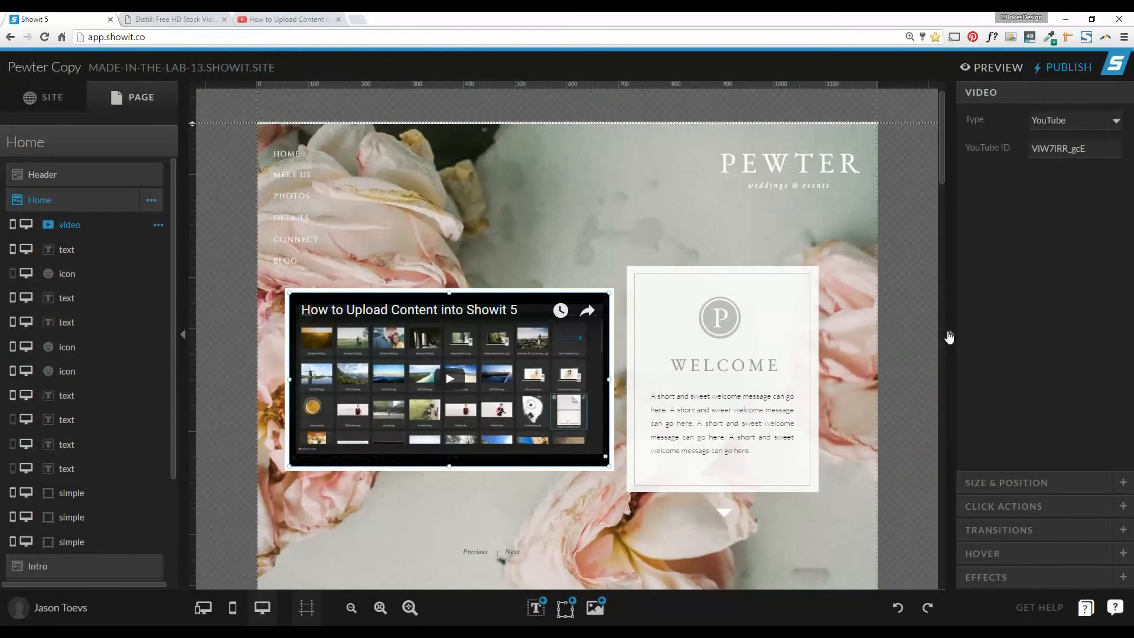
{"action": "mouse_move", "coordinate": [1073, 76]}
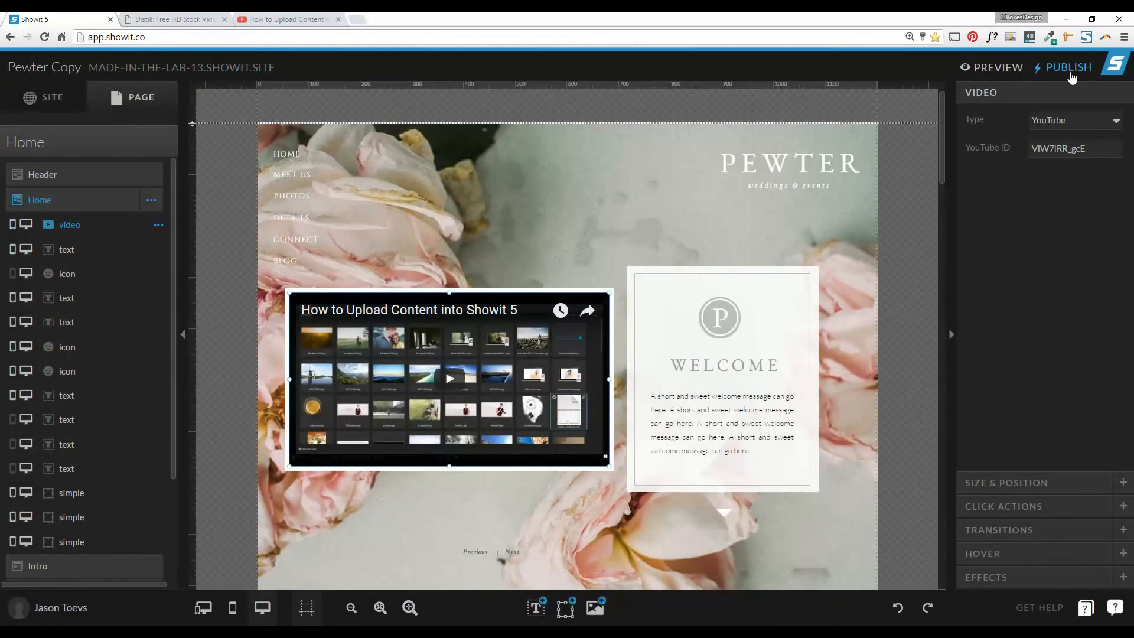
Change the video Type from YouTube to Vimeo and focus the empty Vimeo ID field
{"action": "left_click", "coordinate": [1074, 120]}
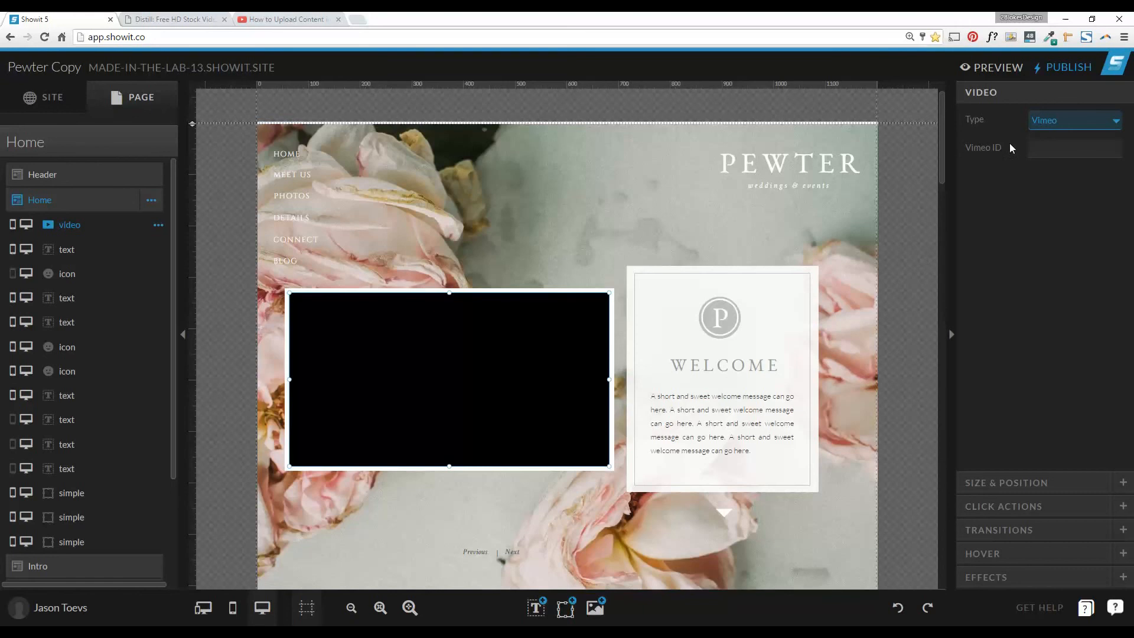
{"action": "left_click", "coordinate": [1074, 148]}
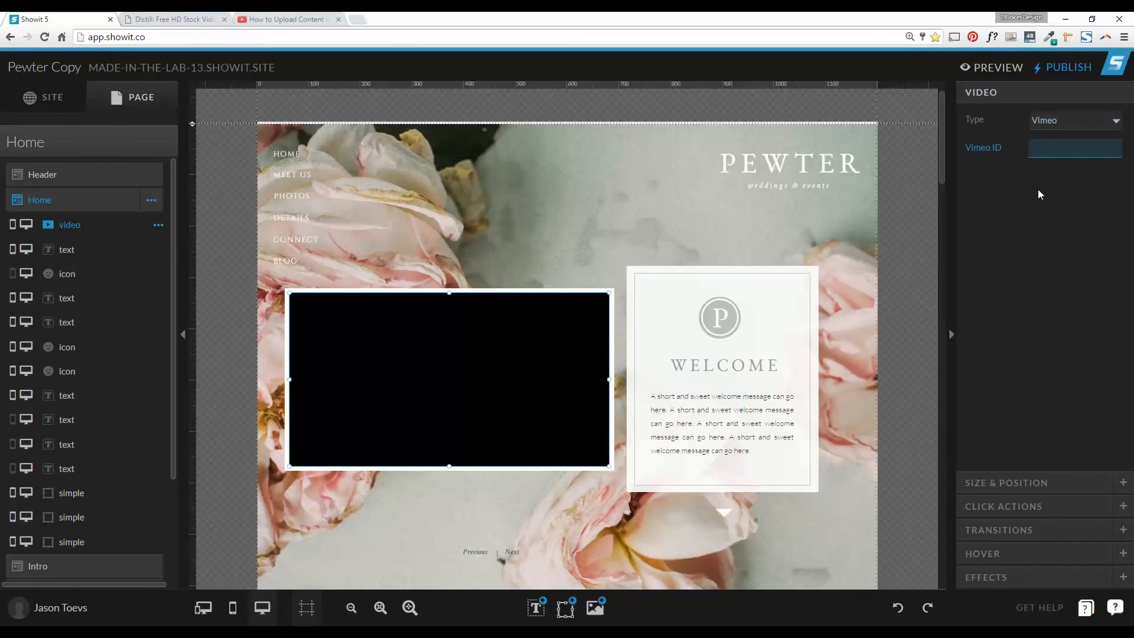
{"action": "mouse_move", "coordinate": [604, 362]}
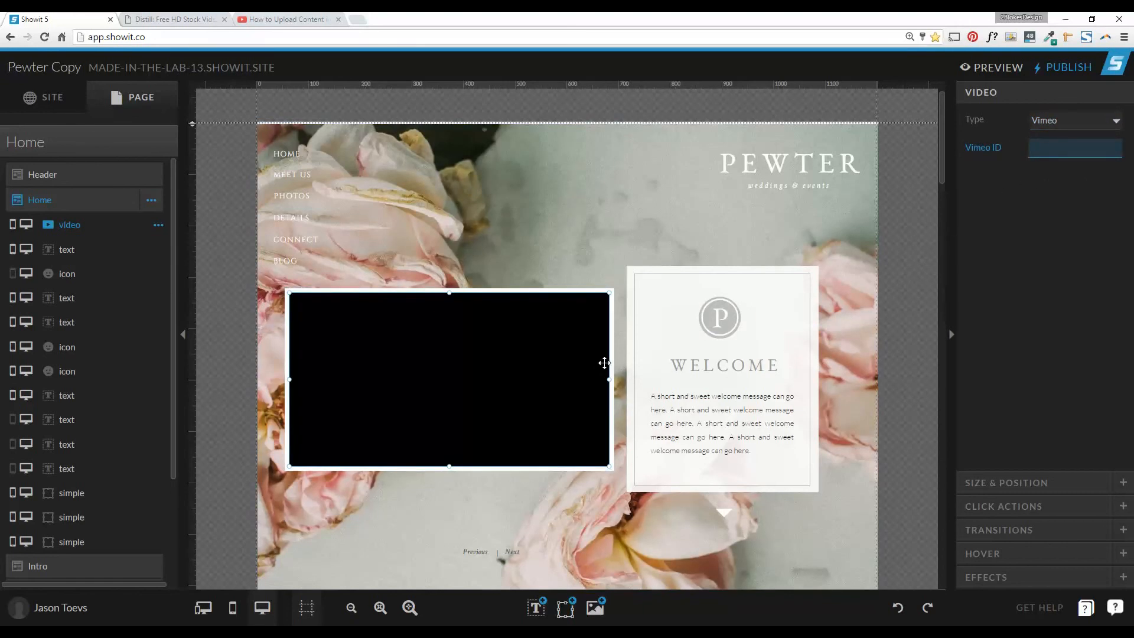
{"action": "mouse_move", "coordinate": [903, 485]}
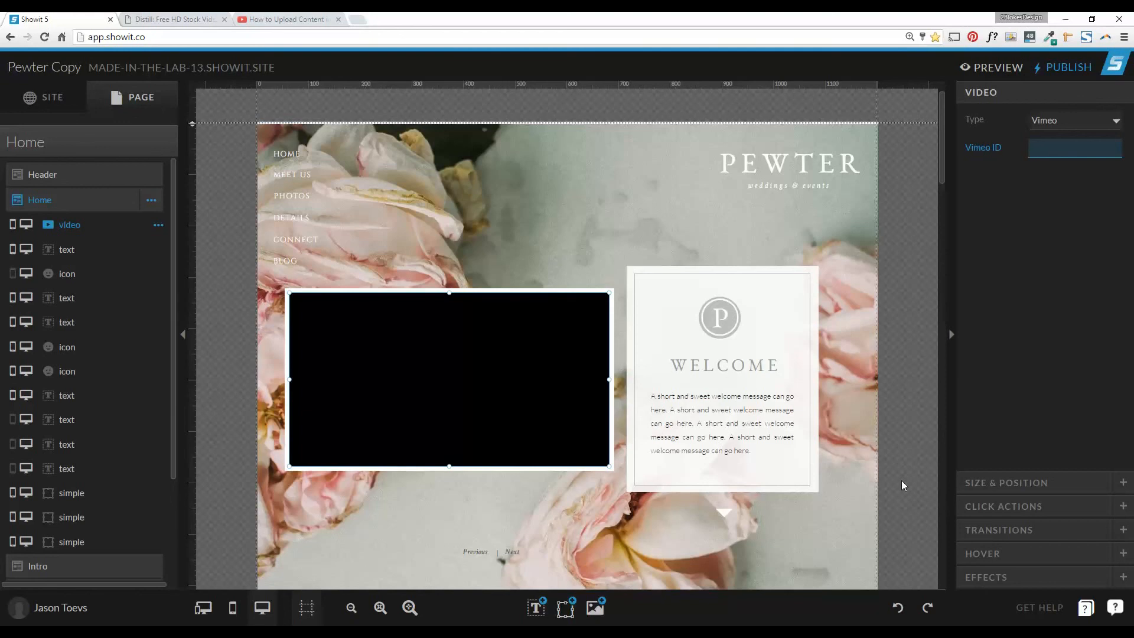
{"action": "left_click", "coordinate": [1074, 148]}
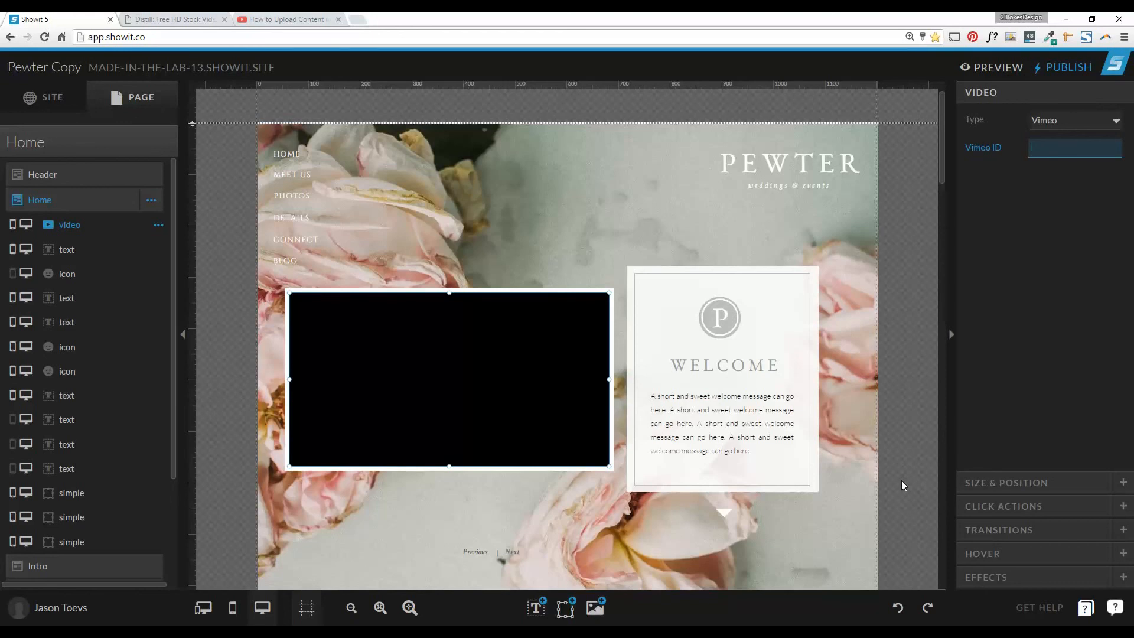